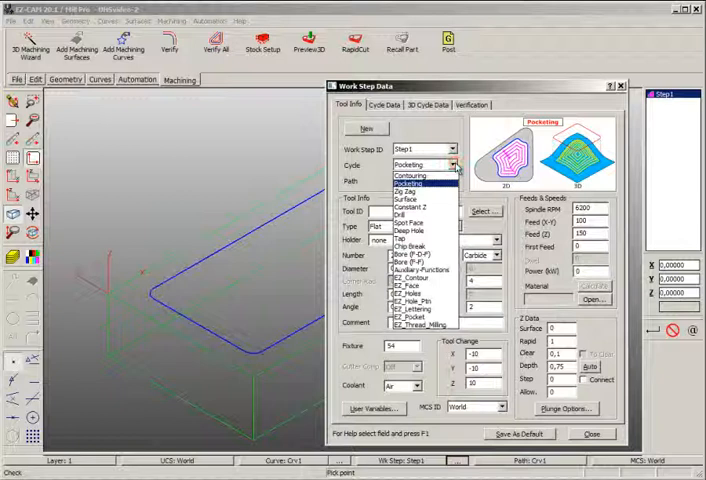
Use curve C=1 as the pocket path and fill in spindle RPM, feed rates and cutting depth.
left_click(418, 176)
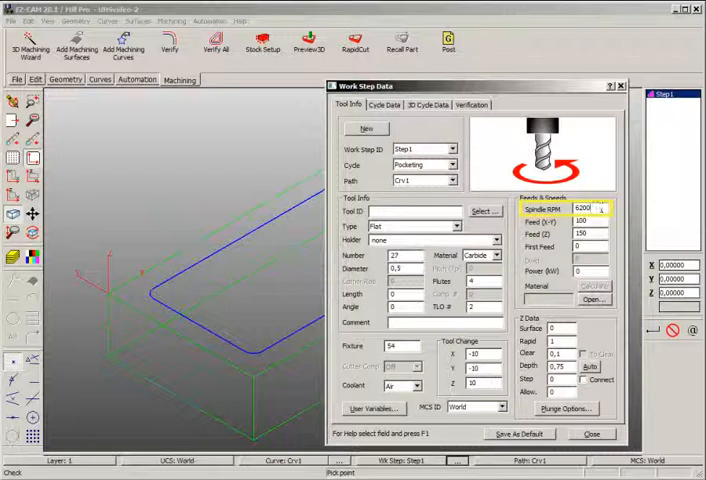
left_click(580, 220)
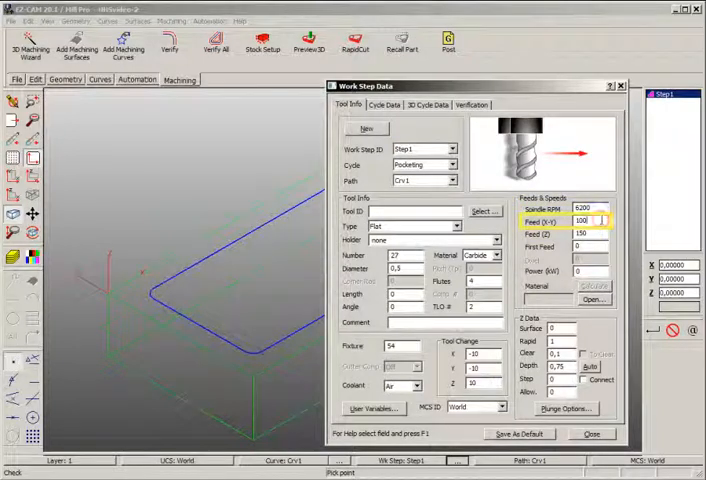
left_click(580, 234)
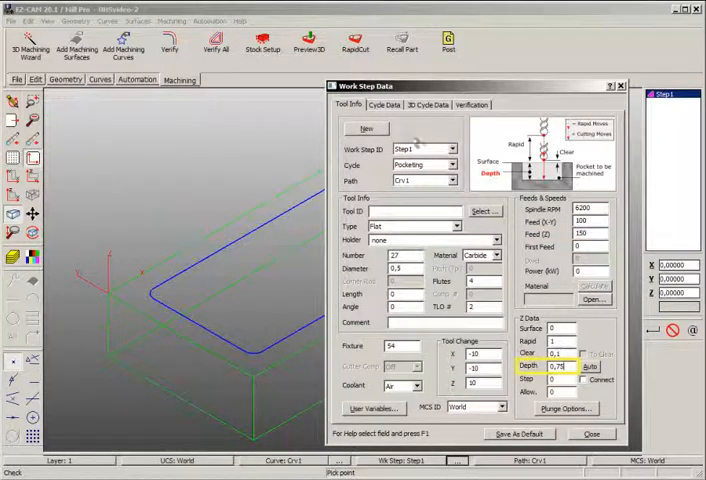
Review the Cycle Data options and close the Work Step Data dialog to show the part outline.
left_click(384, 104)
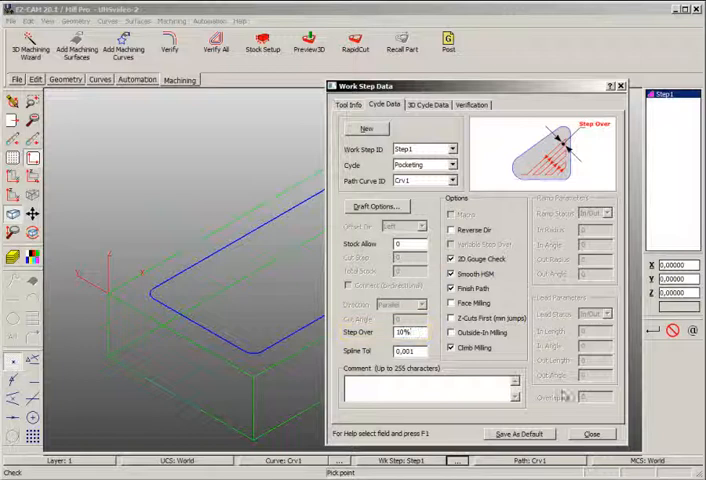
left_click(592, 434)
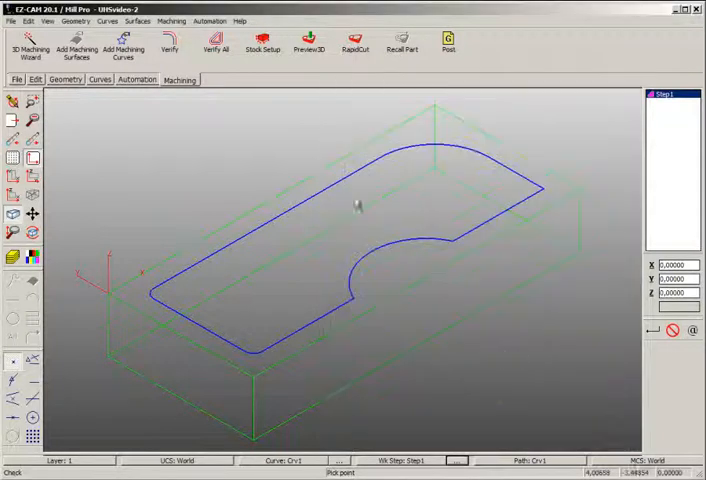
Verify All to generate the HSM pocket toolpath and zoom in on its fast-linear moves.
left_click(168, 48)
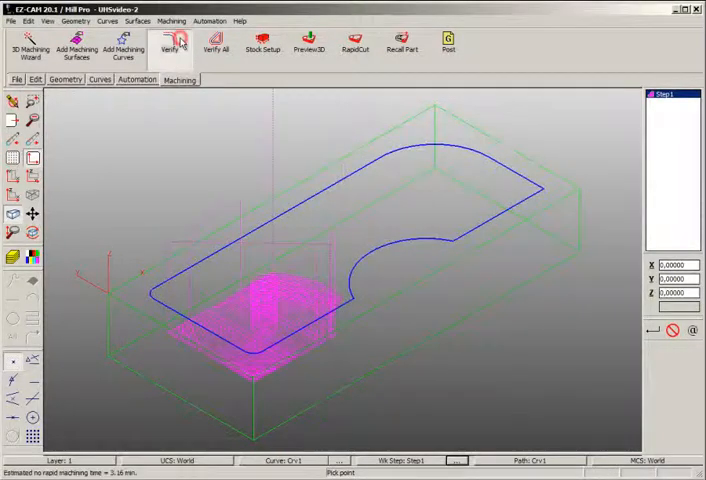
left_click(168, 44)
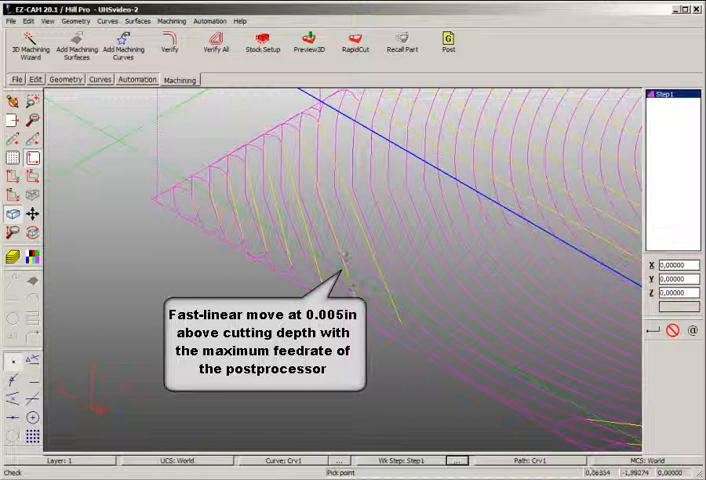
mouse_move(316, 184)
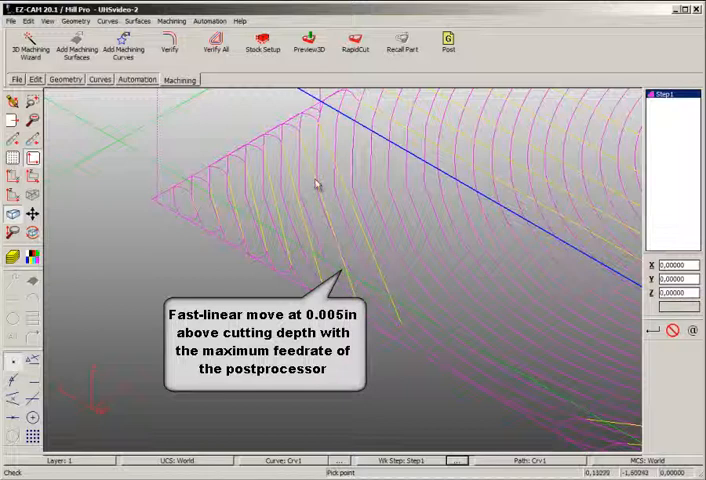
mouse_move(304, 144)
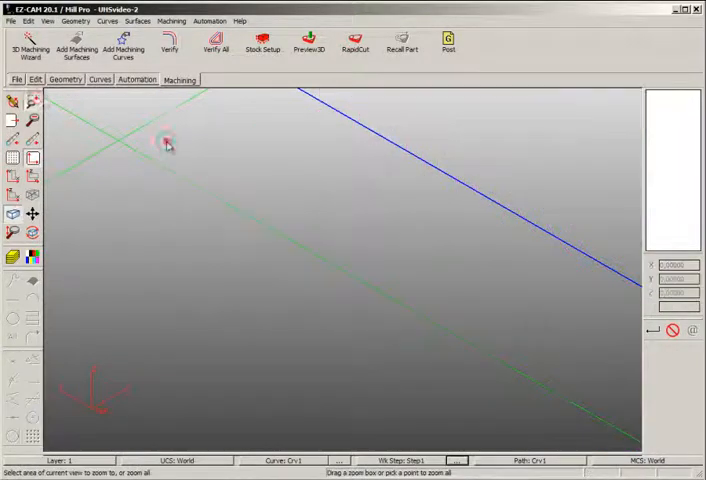
Fit the part in view and start the Preview3D stock verification of the pocket toolpath.
left_click(308, 44)
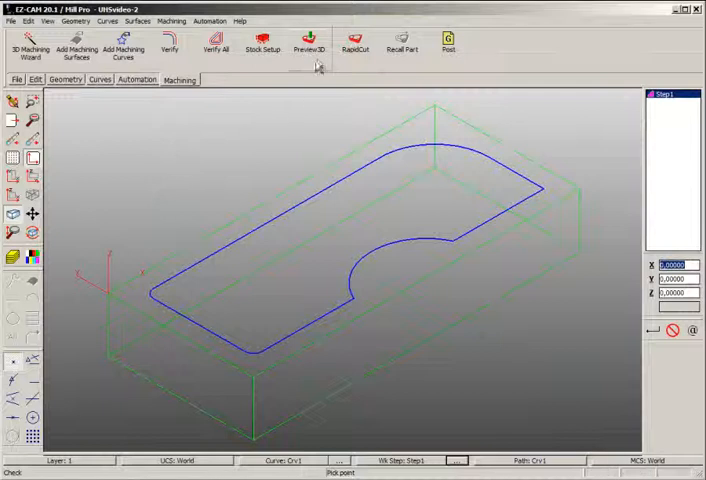
left_click(310, 44)
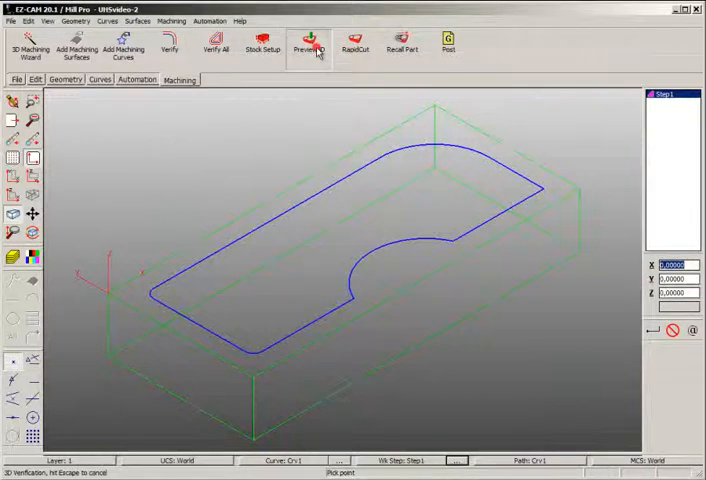
left_click(308, 48)
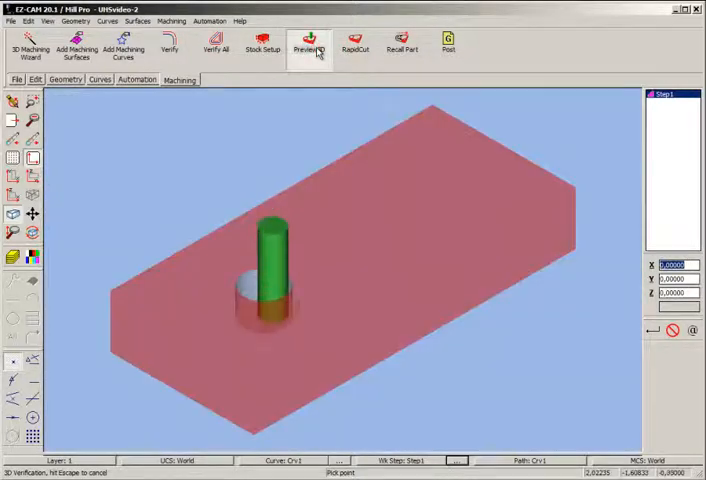